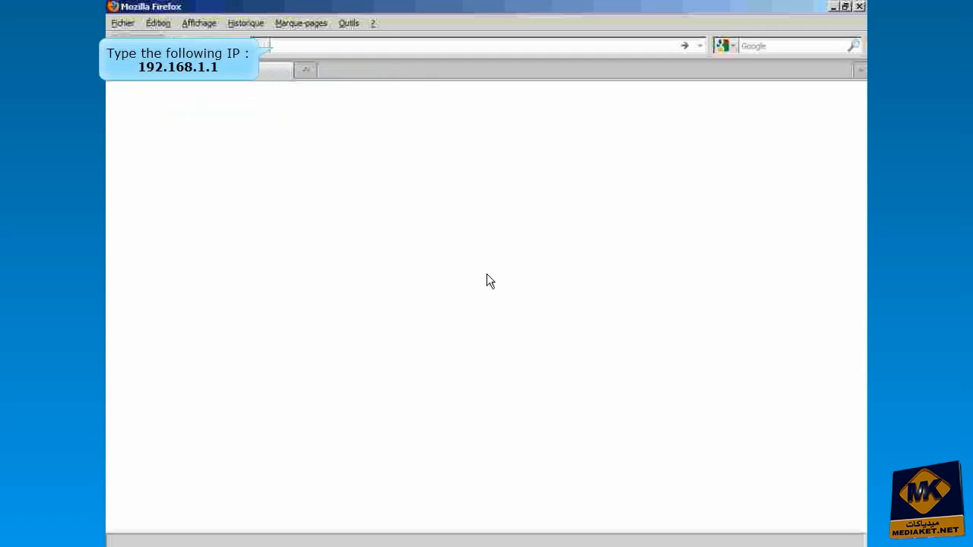
mouse_move(443, 221)
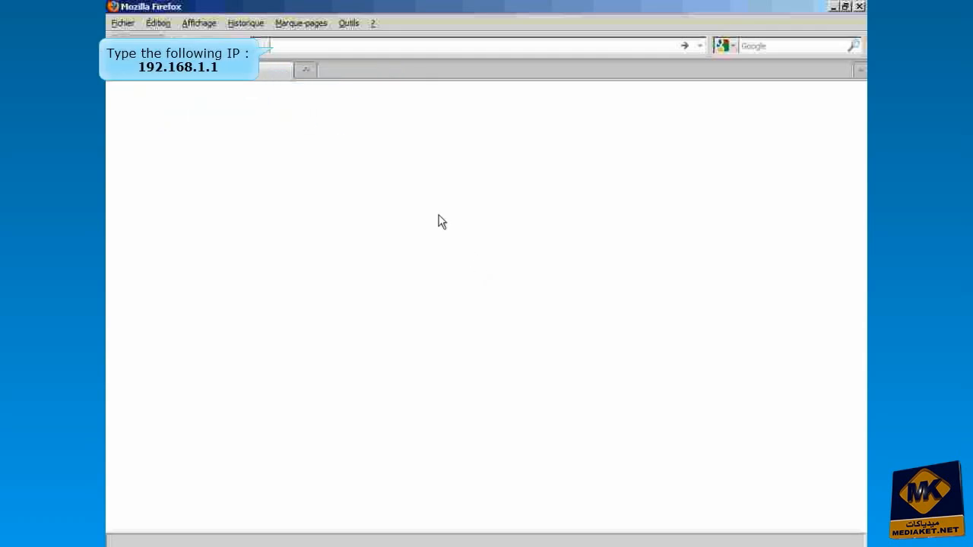
Browse to 192.168.1.1 and sign in as admin to reach the device information page
type("192.168.1.1")
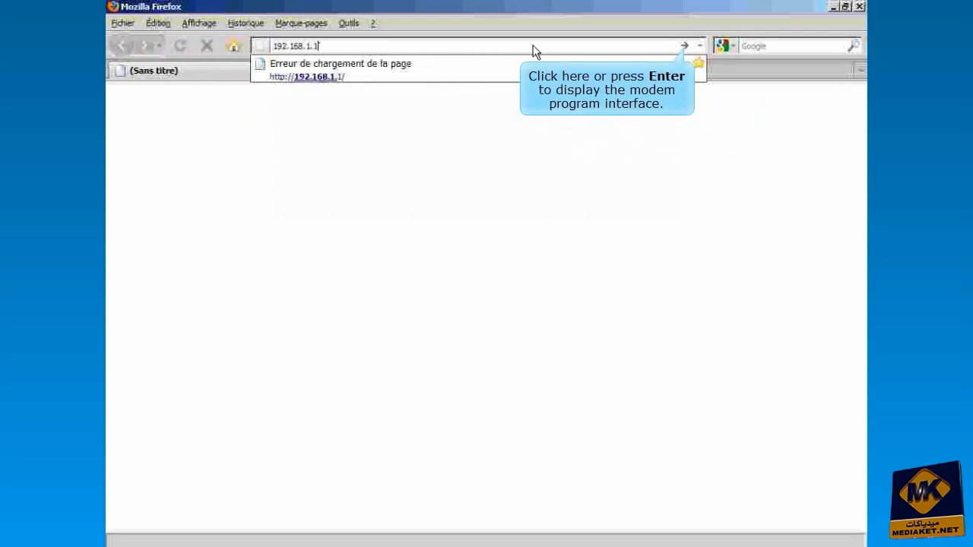
mouse_move(687, 46)
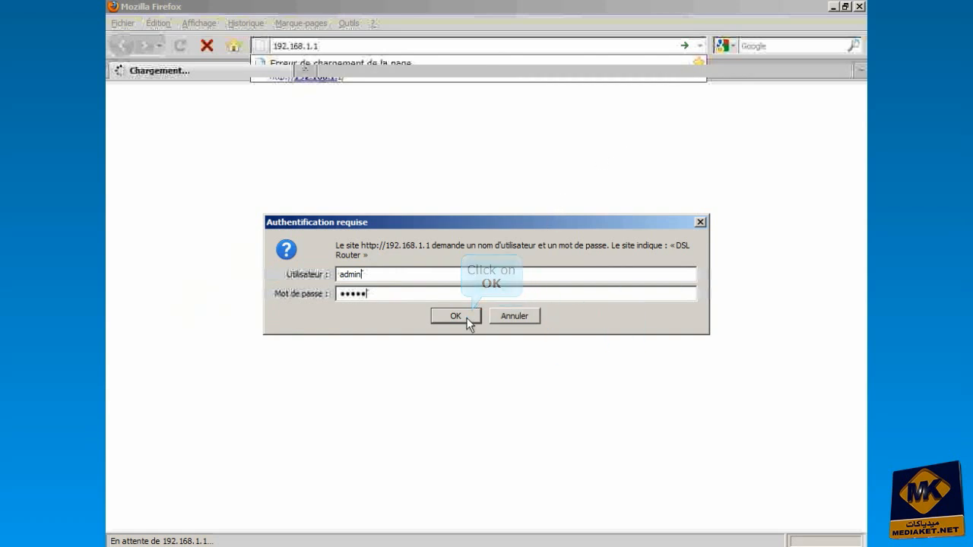
left_click(456, 315)
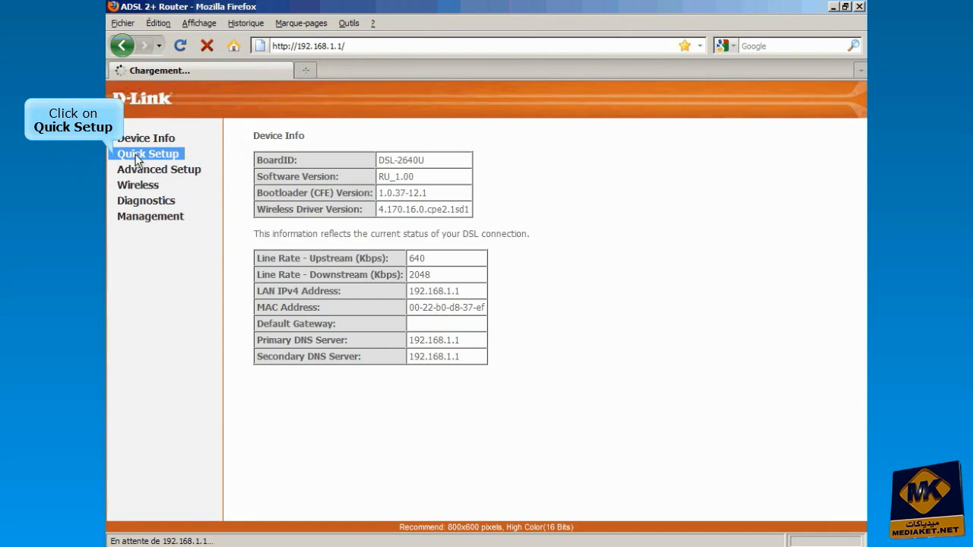
Start Quick Setup and accept the ATM PVC settings PORT 0, VPI 0, VCI 38
left_click(148, 153)
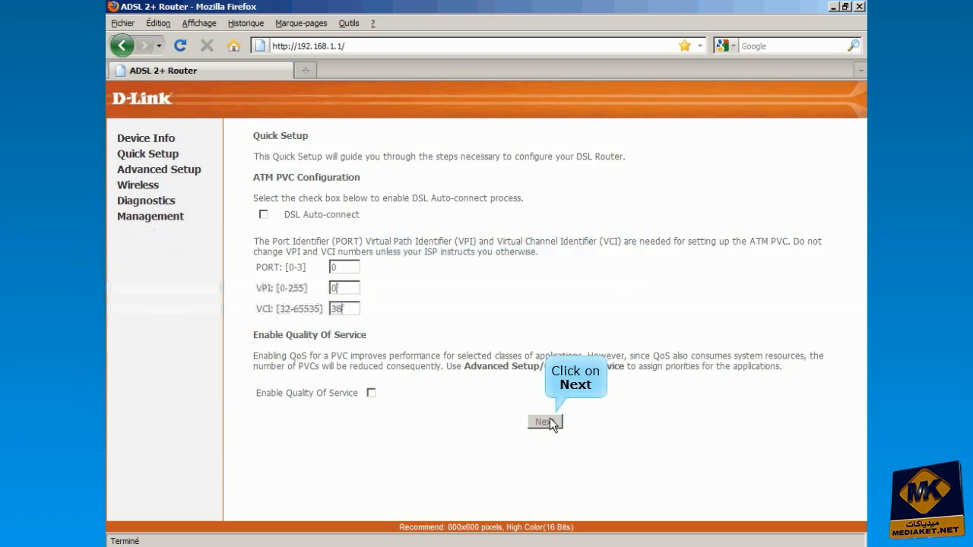
left_click(545, 422)
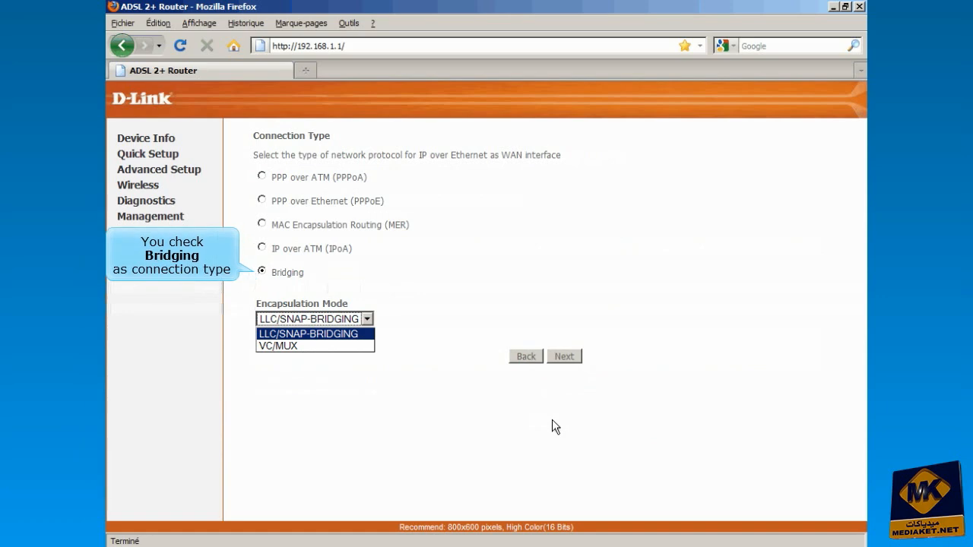
mouse_move(273, 274)
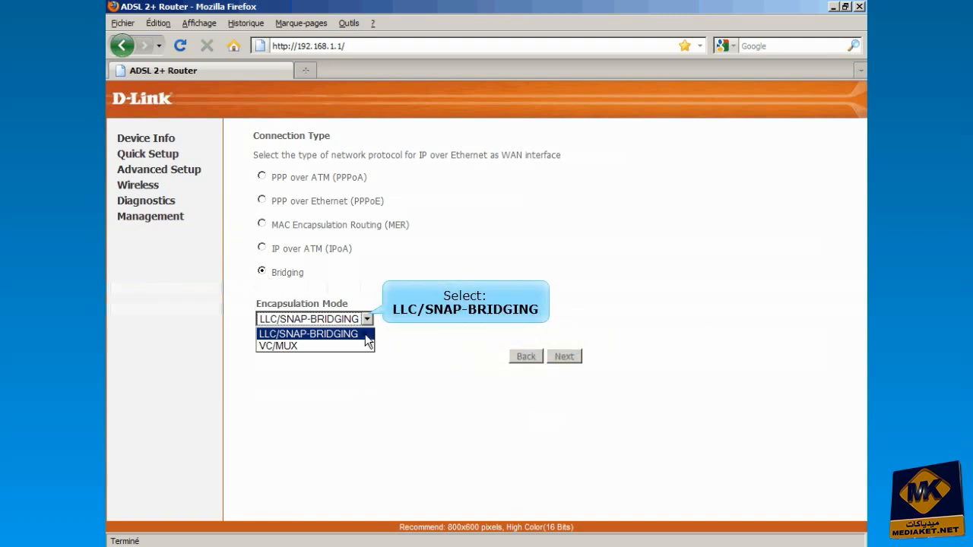
Choose Bridging with LLC/SNAP-BRIDGING, keep bridge service enabled and LAN IP 192.168.1.1
left_click(307, 334)
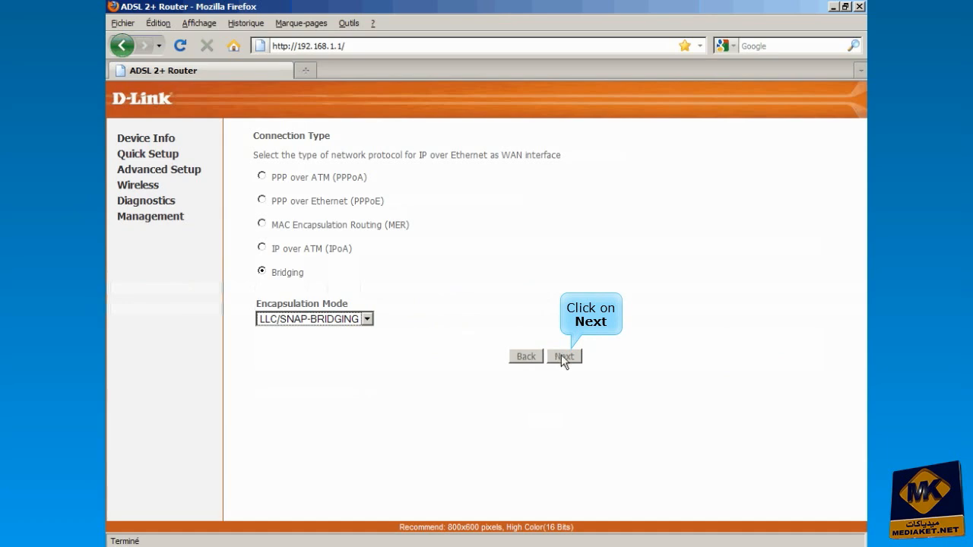
left_click(565, 356)
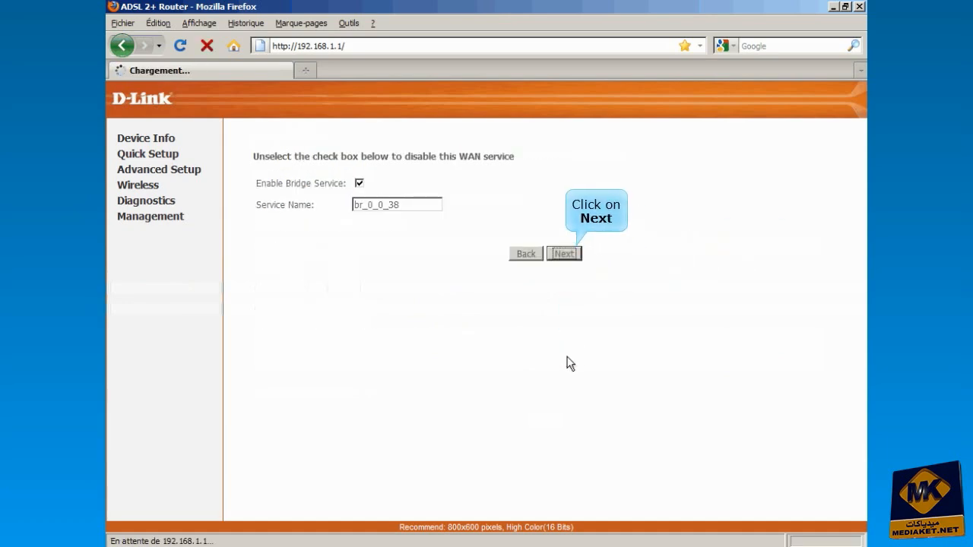
left_click(562, 252)
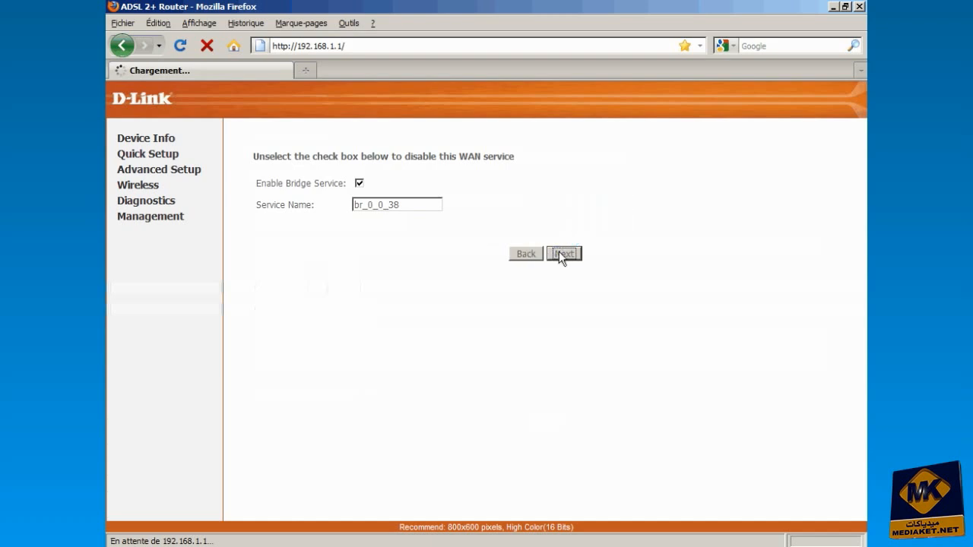
left_click(562, 252)
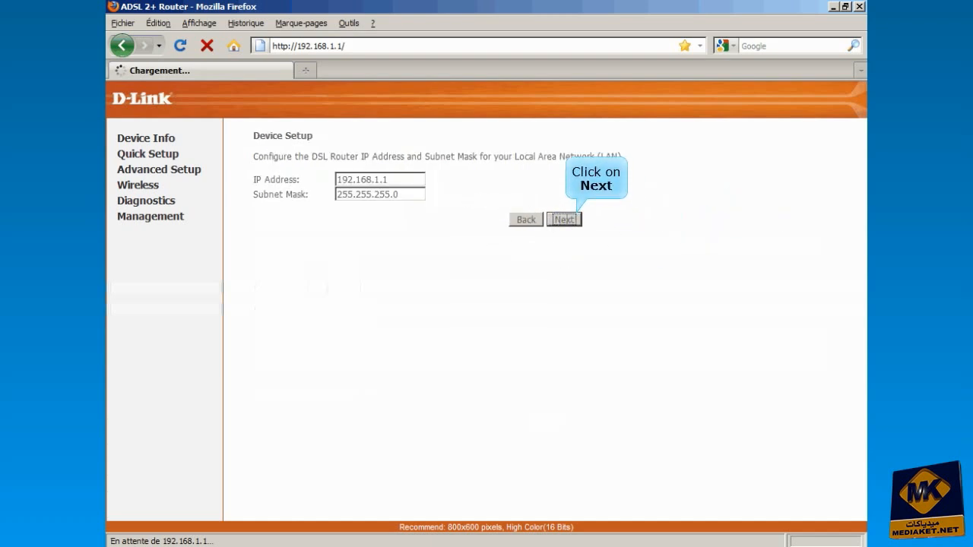
left_click(562, 219)
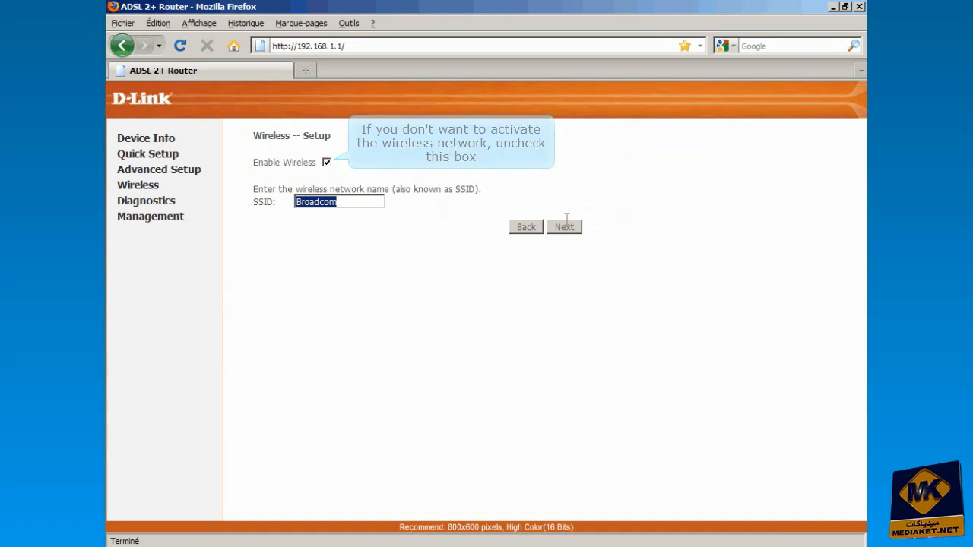
Set the SSID to mediaket_wl and save the bridge configuration with Save/Reboot
type("med")
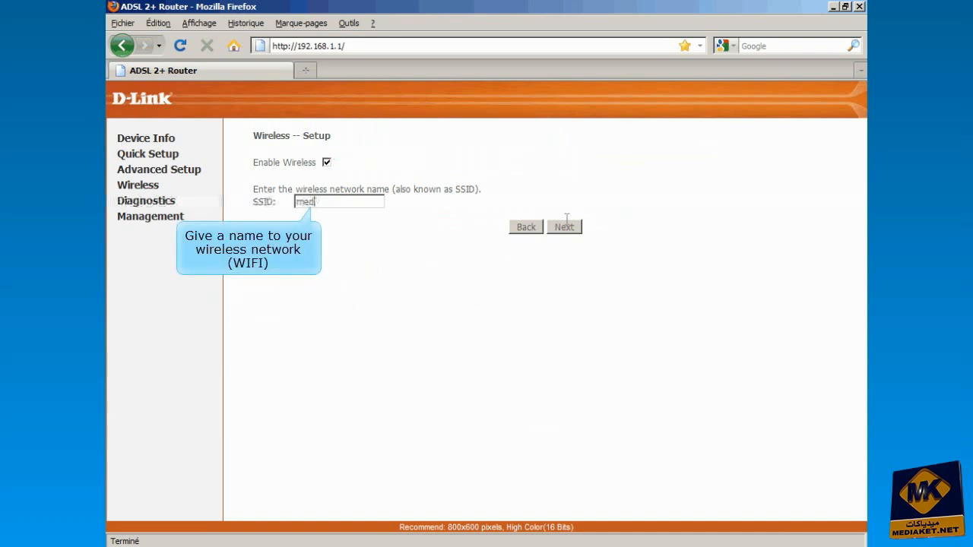
type("ediaket_wi")
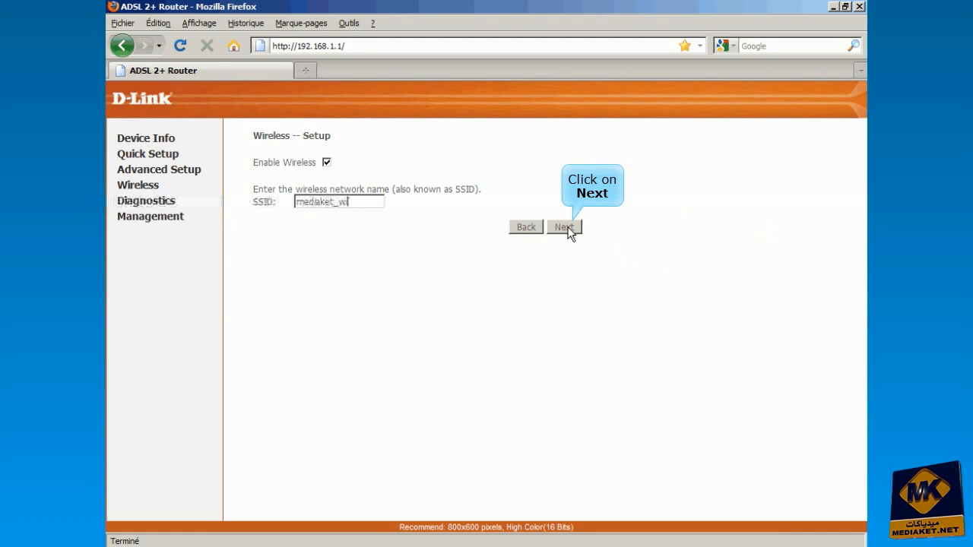
left_click(565, 226)
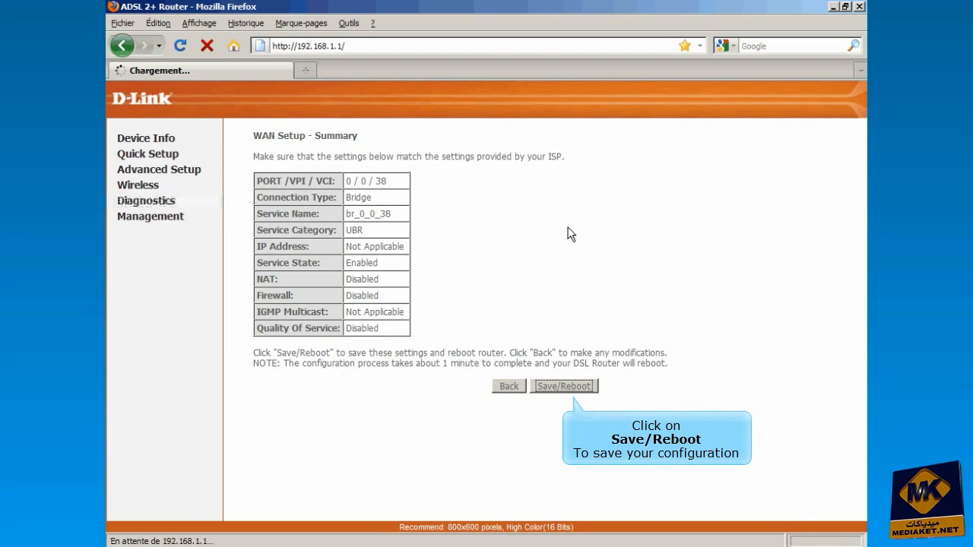
left_click(564, 386)
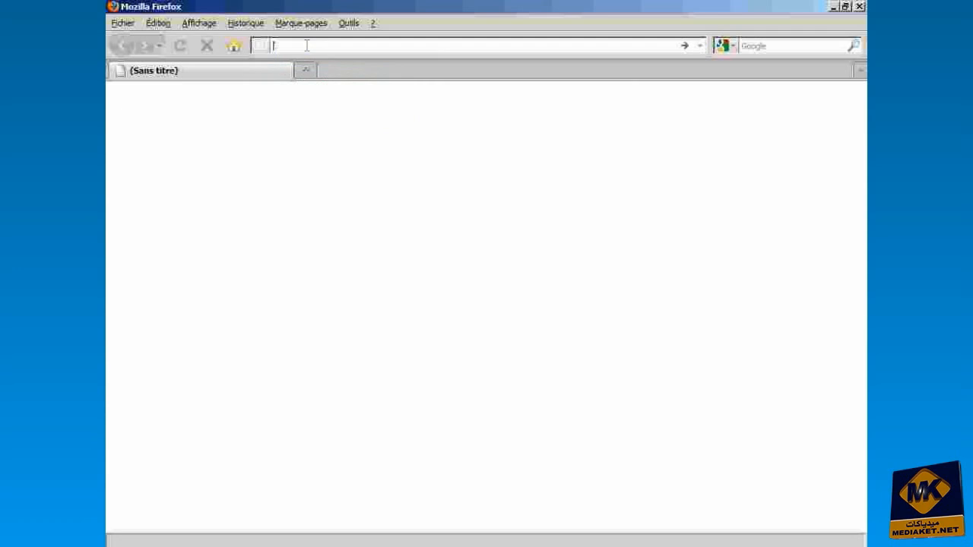
Log back into 192.168.1.1 as admin and start Quick Setup again
type("http://192.168.1.1/")
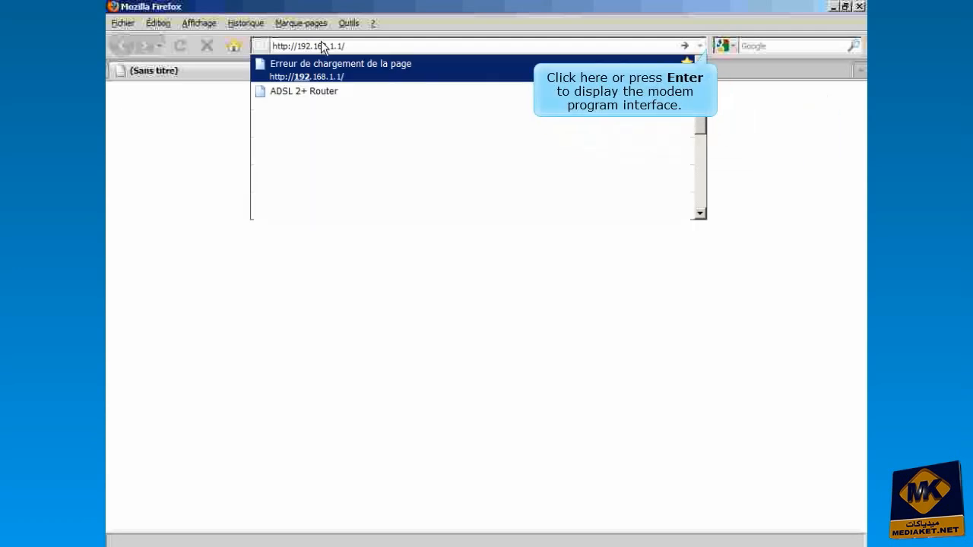
mouse_move(585, 58)
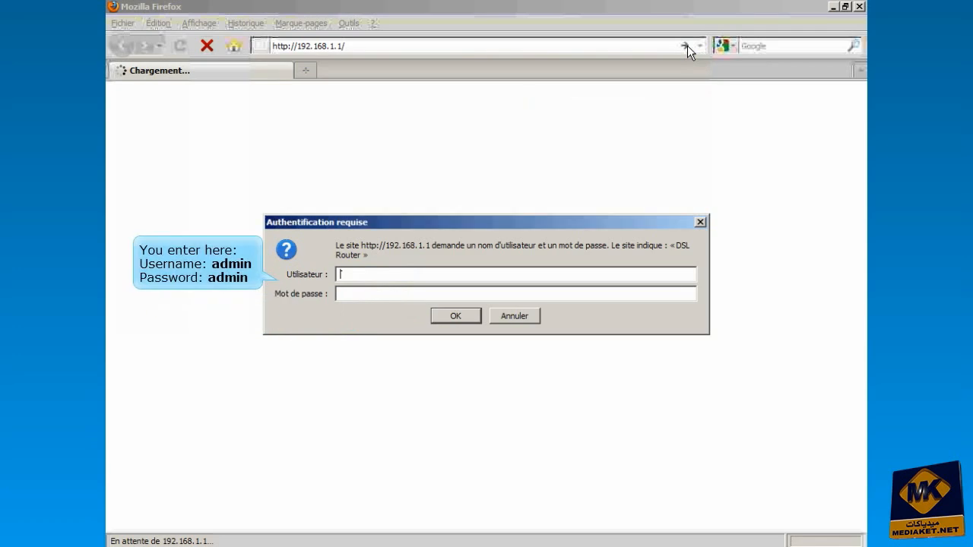
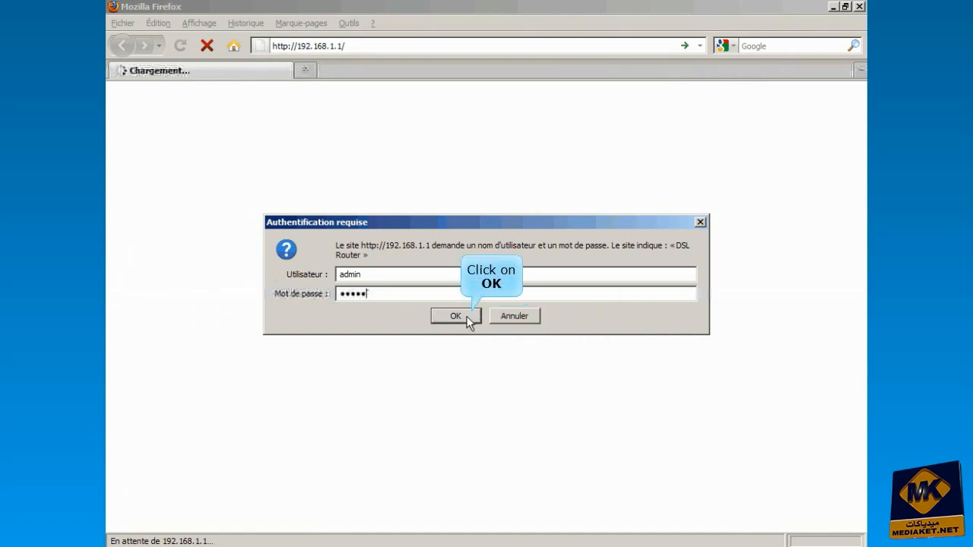
left_click(456, 314)
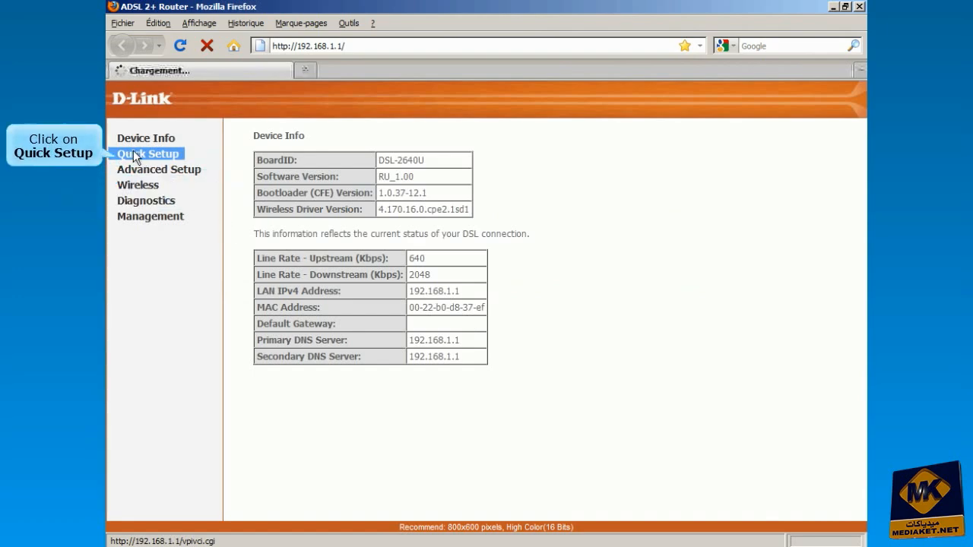
left_click(149, 153)
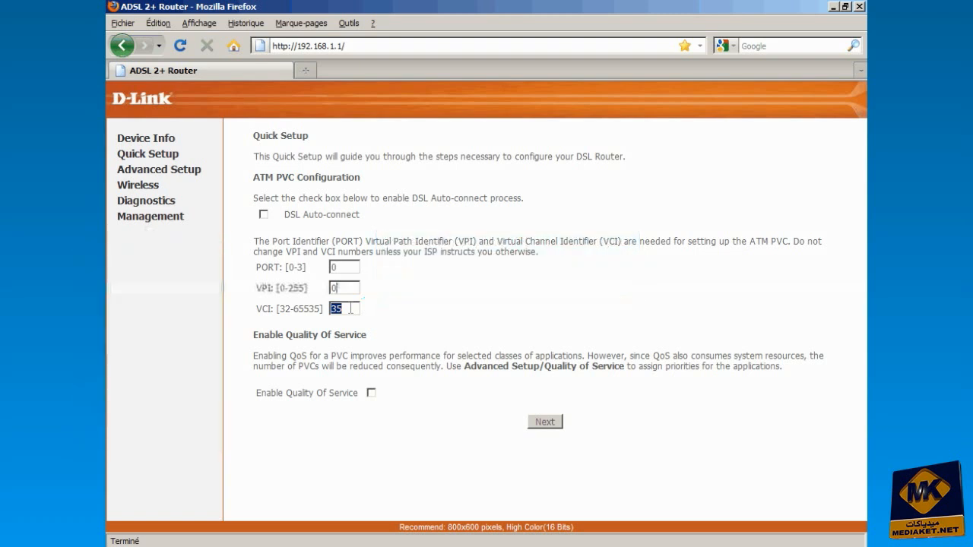
Enter VCI 38 and continue to the connection type page for PPPoE
type("38")
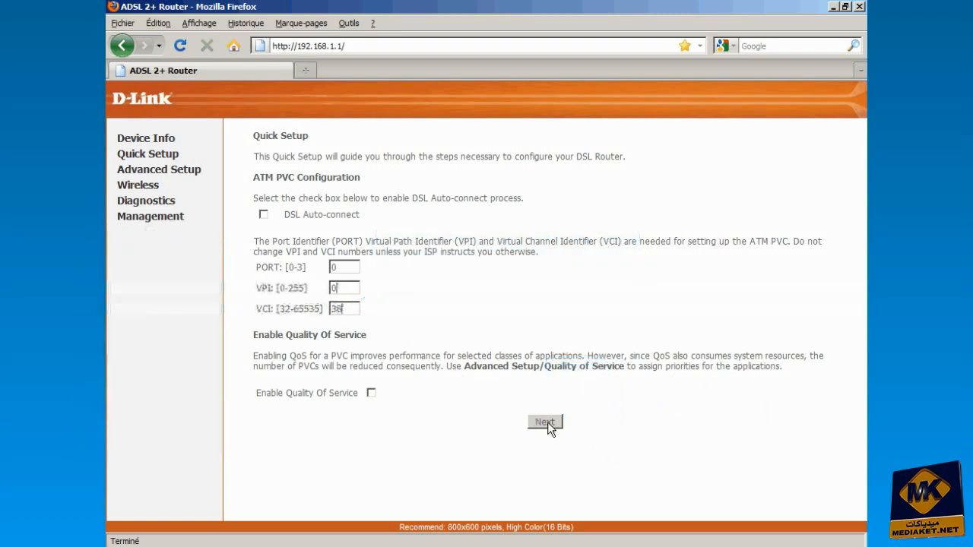
left_click(545, 422)
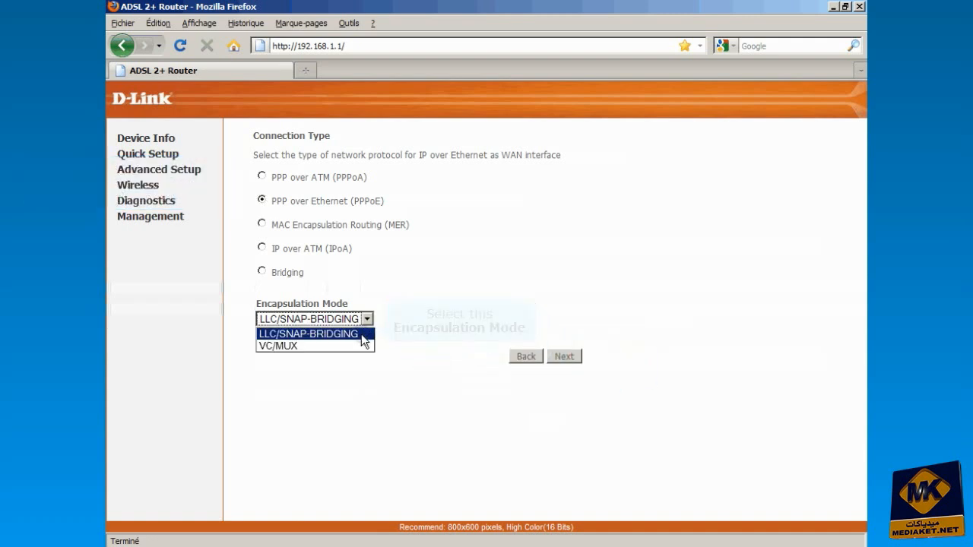
Keep LLC/SNAP-BRIDGING, supply the PPP account, and accept NAT, firewall and LAN 192.168.1.1 DHCP settings
left_click(307, 334)
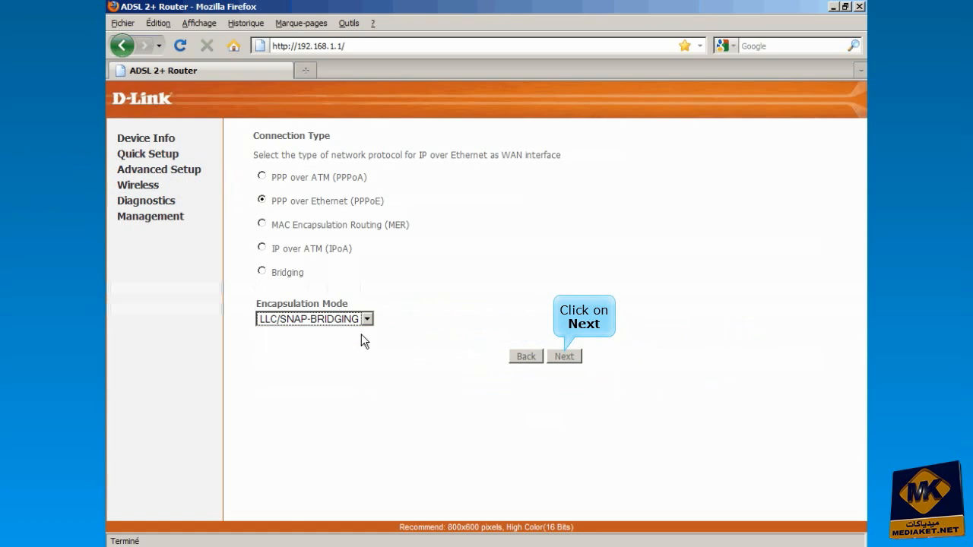
left_click(564, 356)
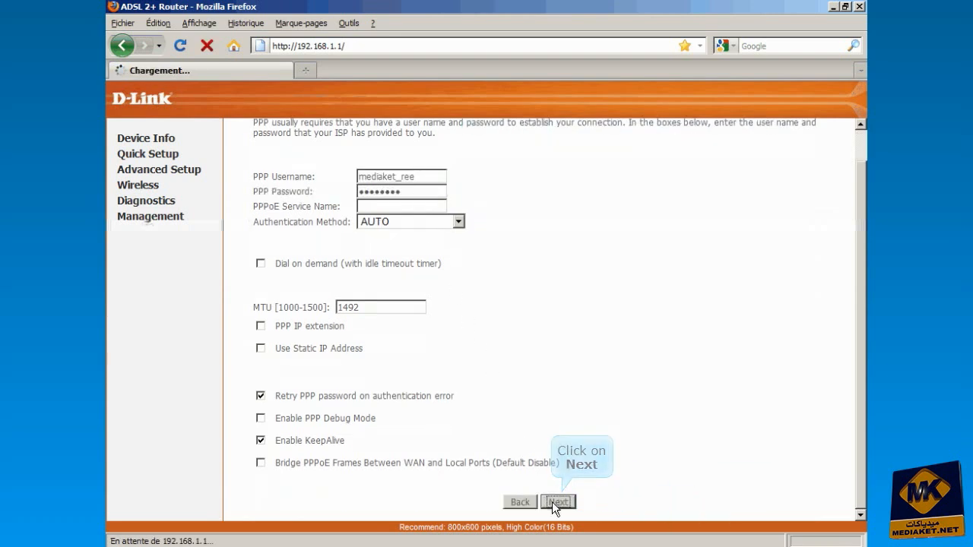
left_click(557, 502)
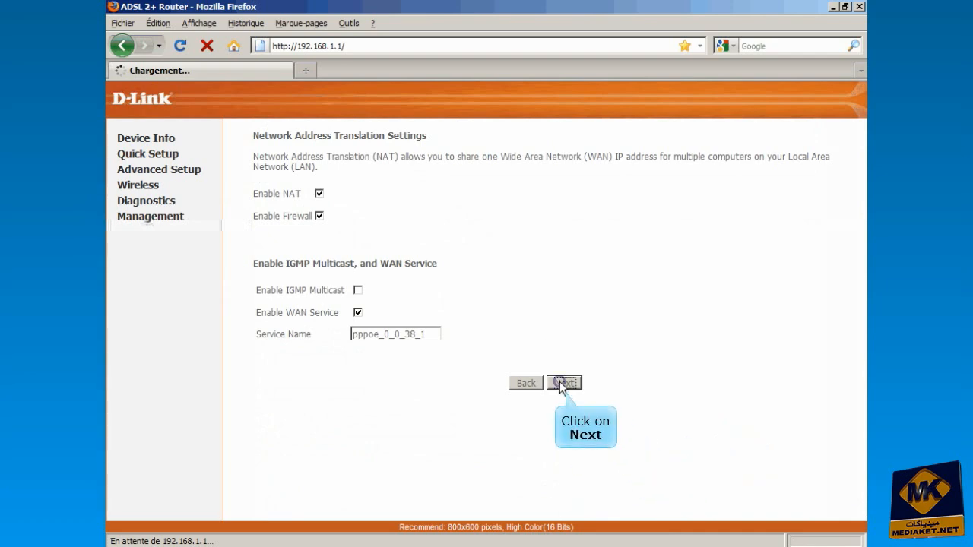
left_click(564, 383)
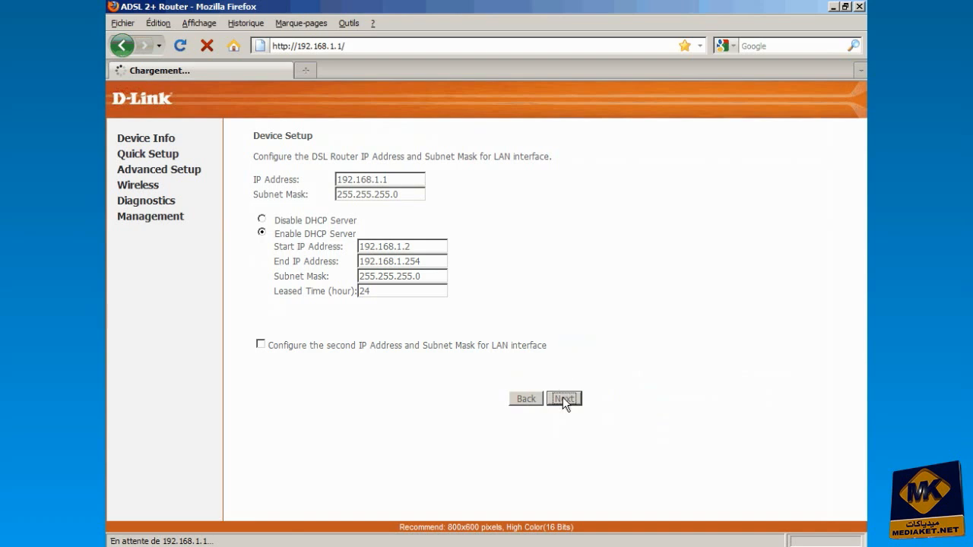
left_click(562, 398)
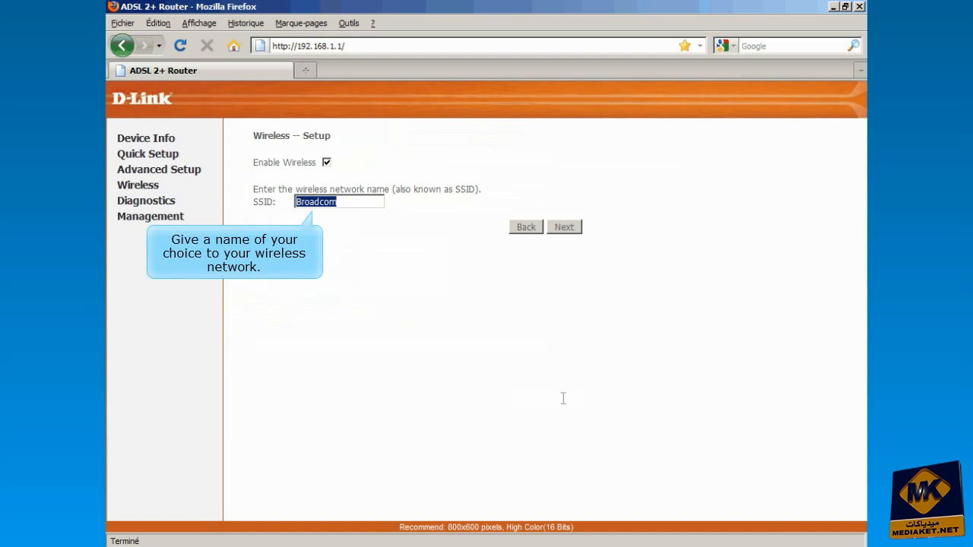
Set the SSID to mediaket_wl and save the PPPoE configuration with Save/Reboot
type("mediaket_wi")
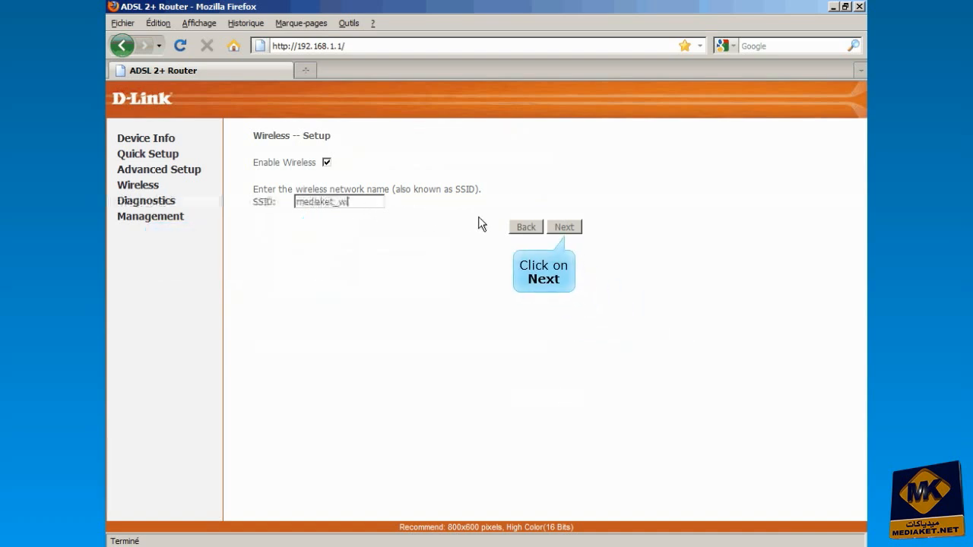
left_click(564, 226)
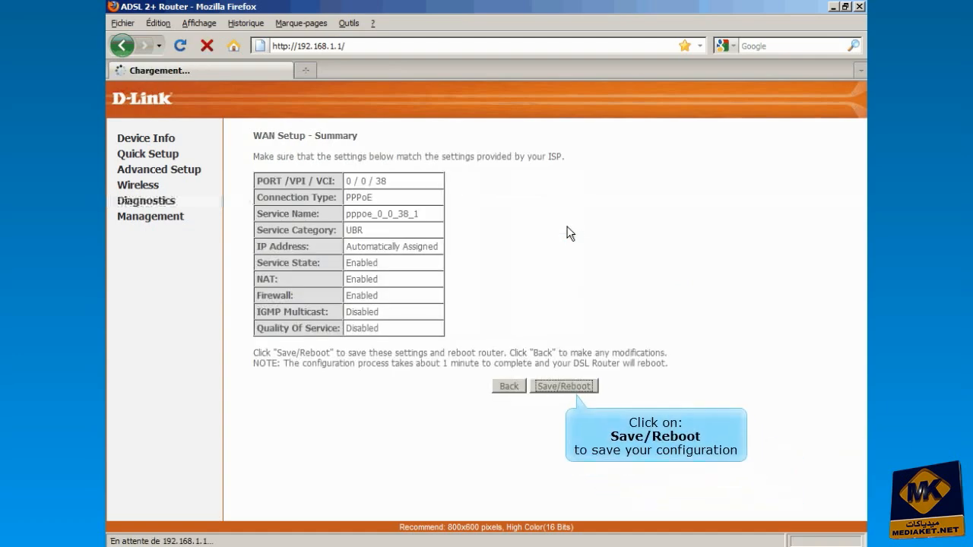
left_click(564, 386)
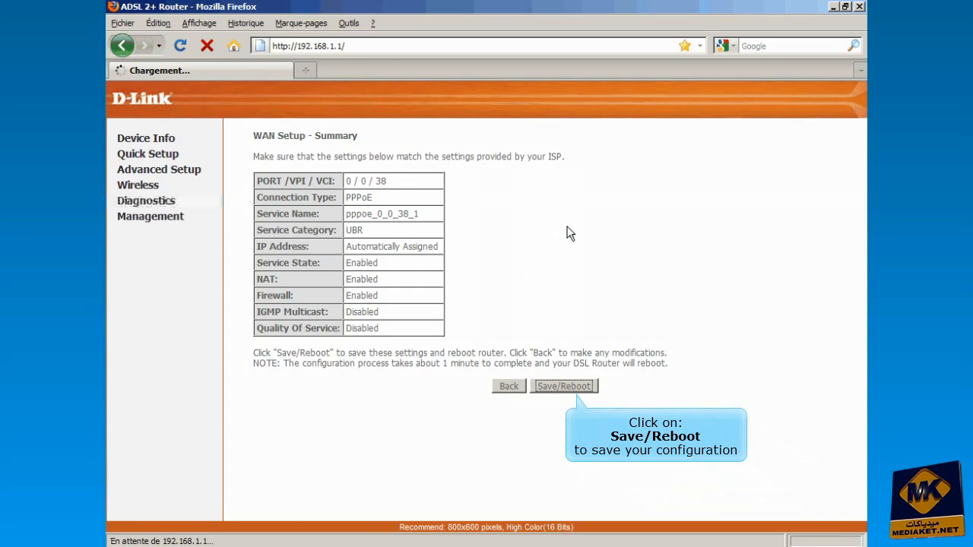
left_click(563, 387)
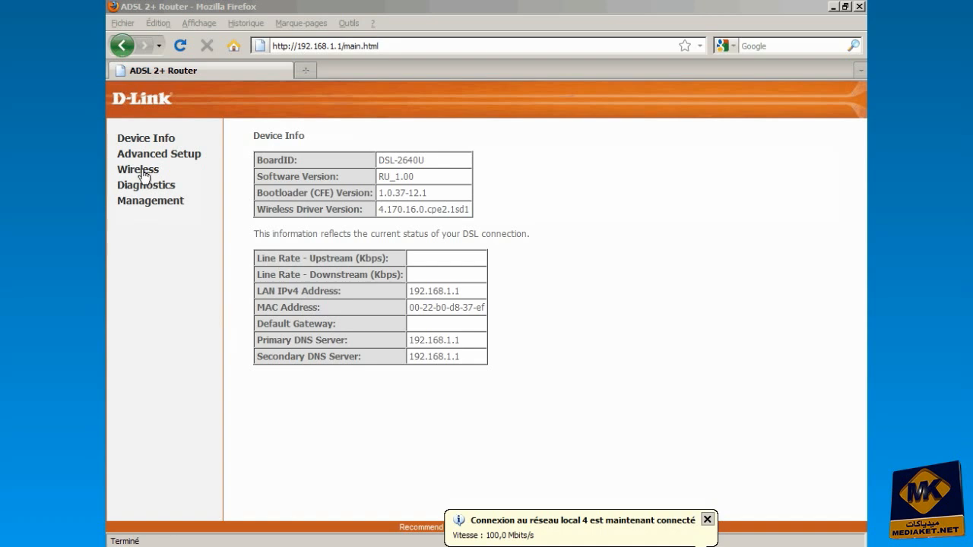
Go to the Wireless menu and its Security page for mediaket_wl
left_click(137, 169)
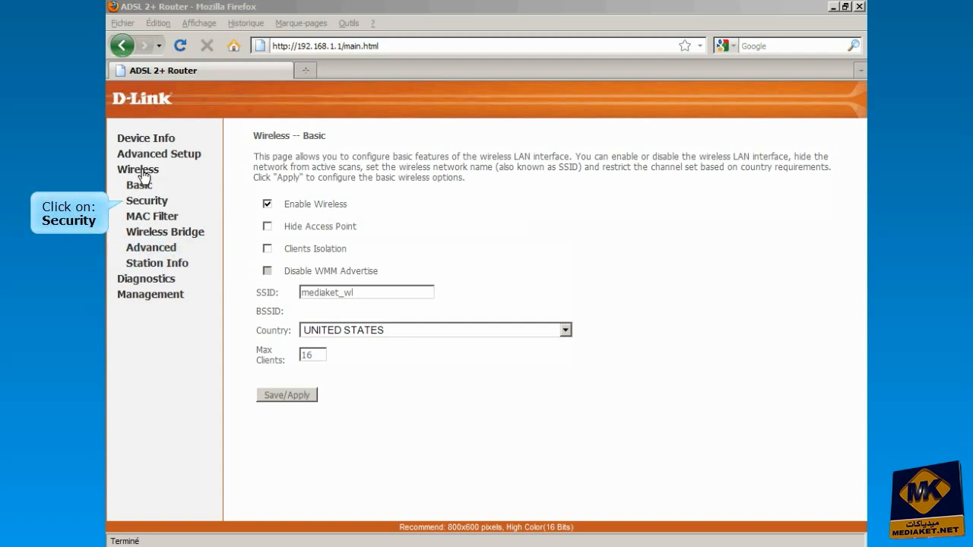
mouse_move(149, 206)
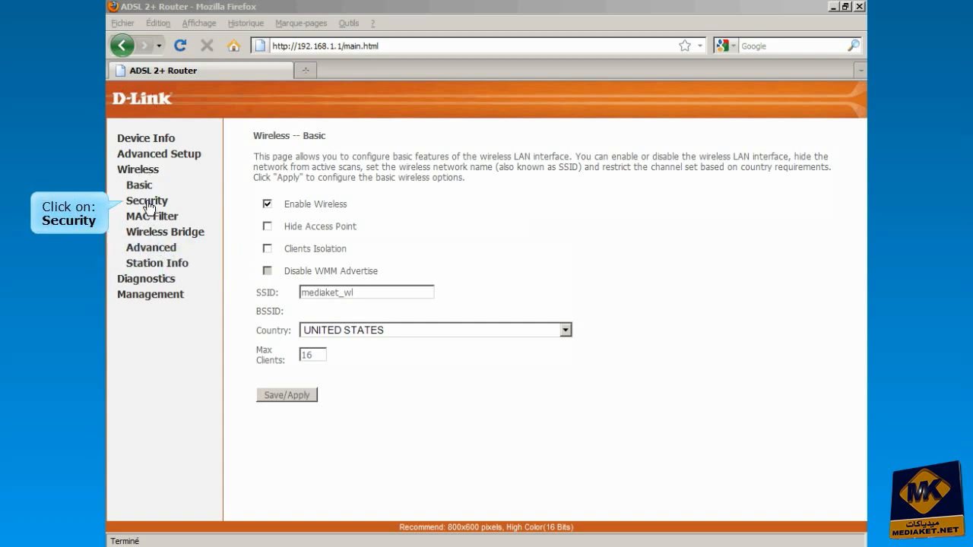
left_click(146, 200)
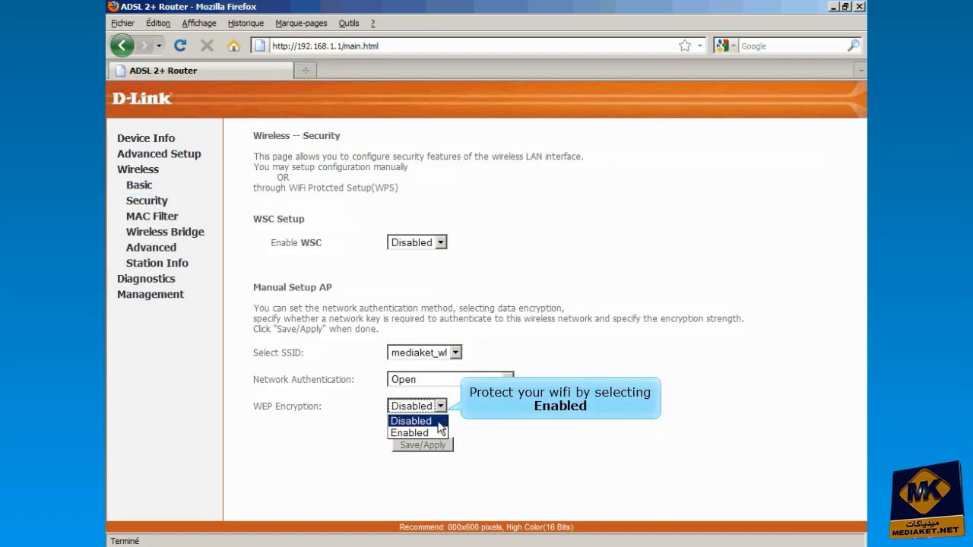
left_click(410, 432)
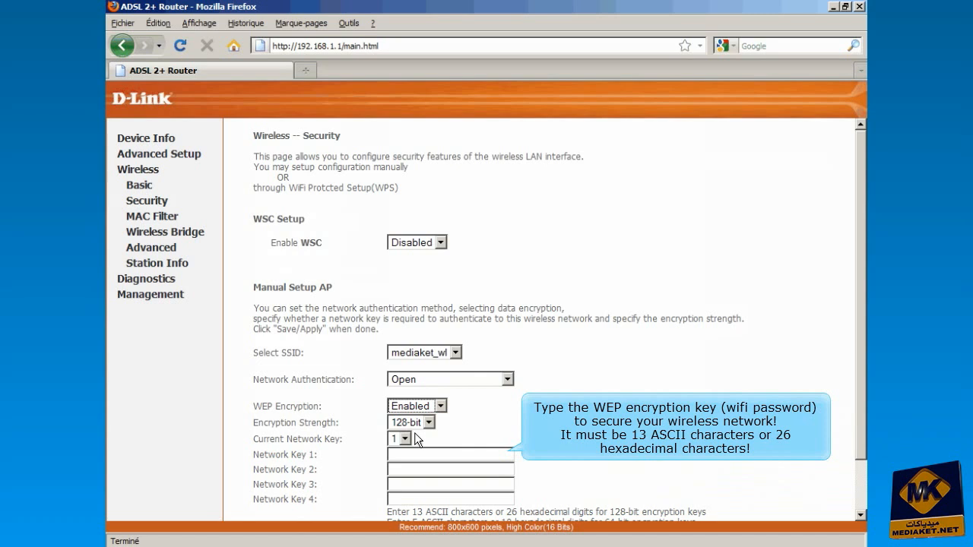
mouse_move(468, 433)
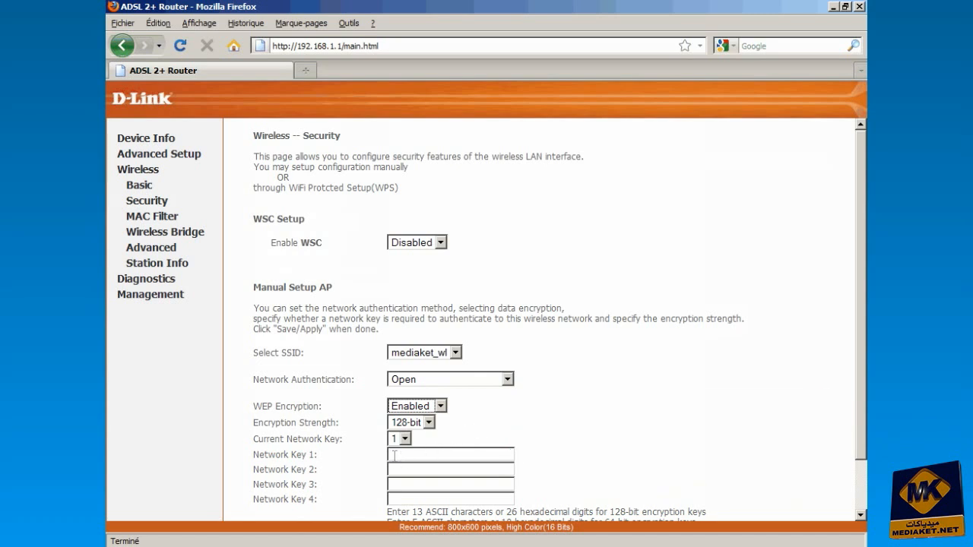
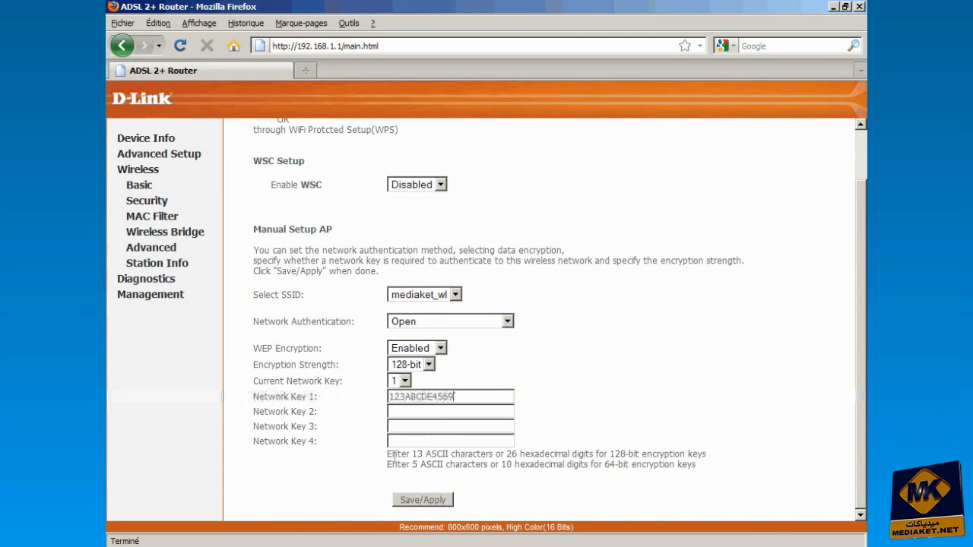